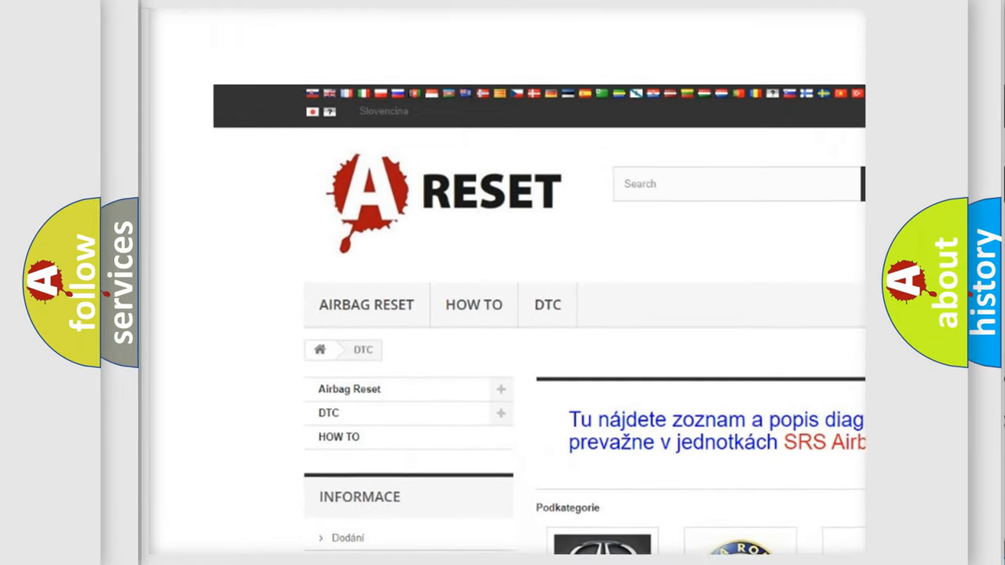
Open the Saturn DTC code list and scroll through its table of code subcategories.
scroll("down", 3)
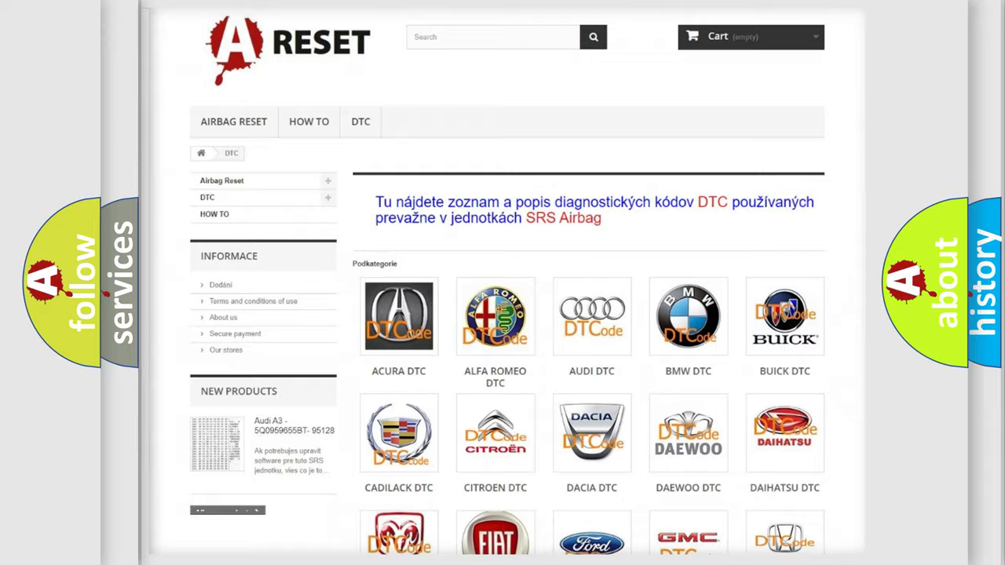
scroll("down", 3)
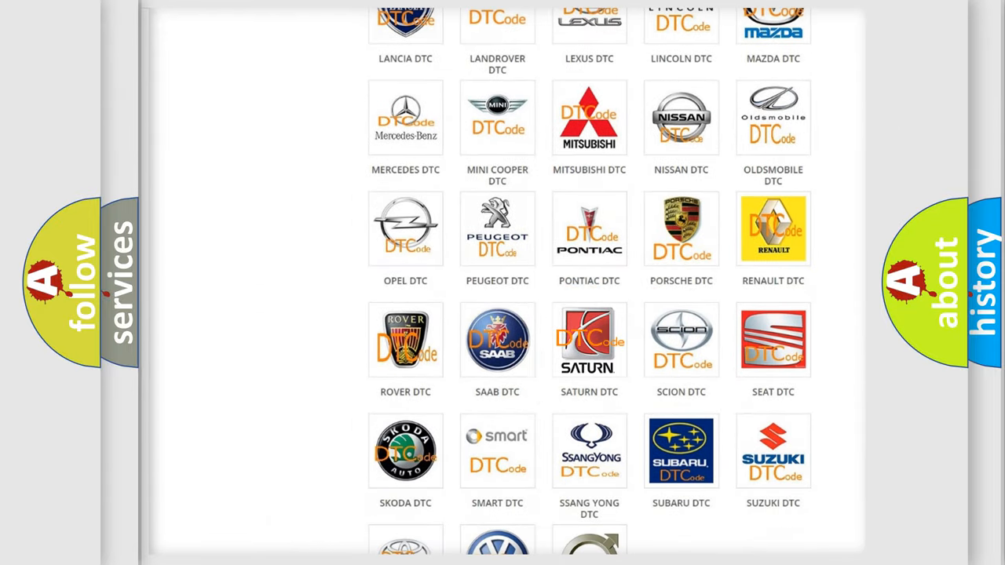
left_click(589, 339)
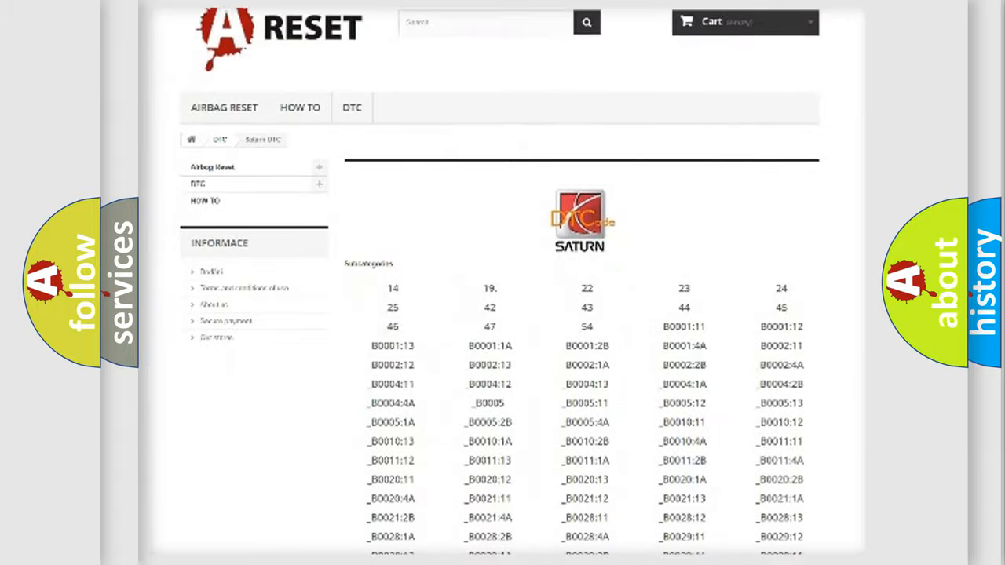
scroll("down", 3)
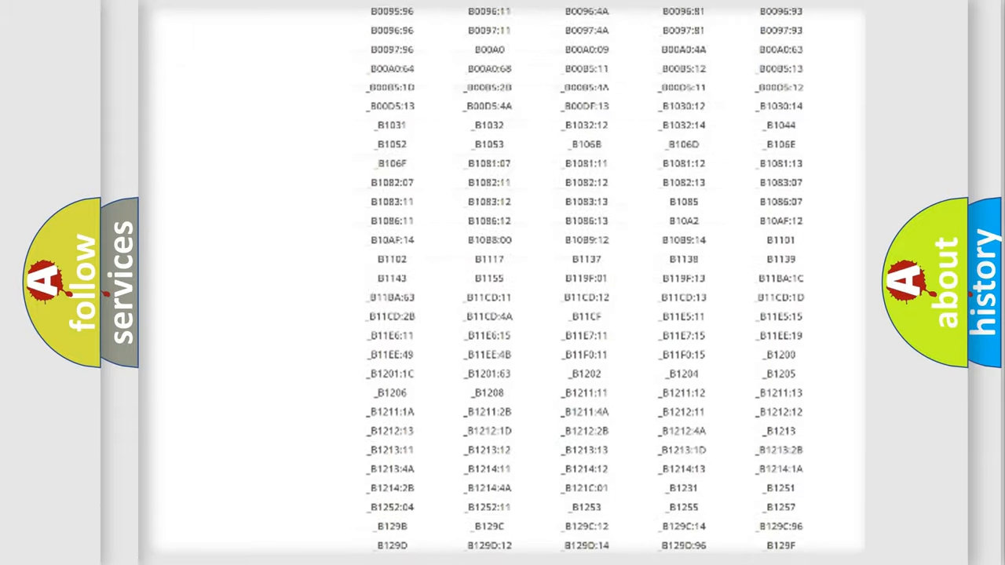
scroll("up", 3)
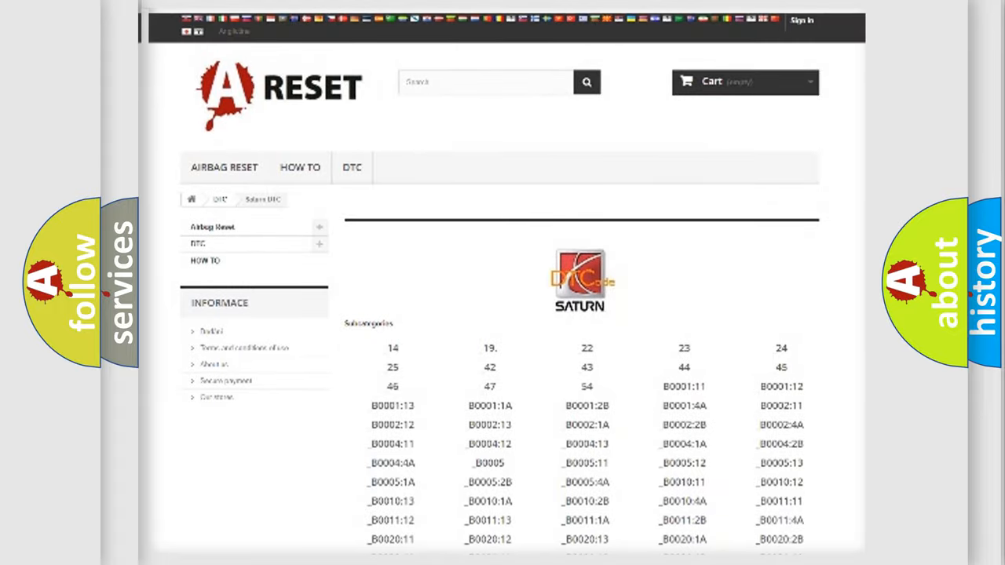